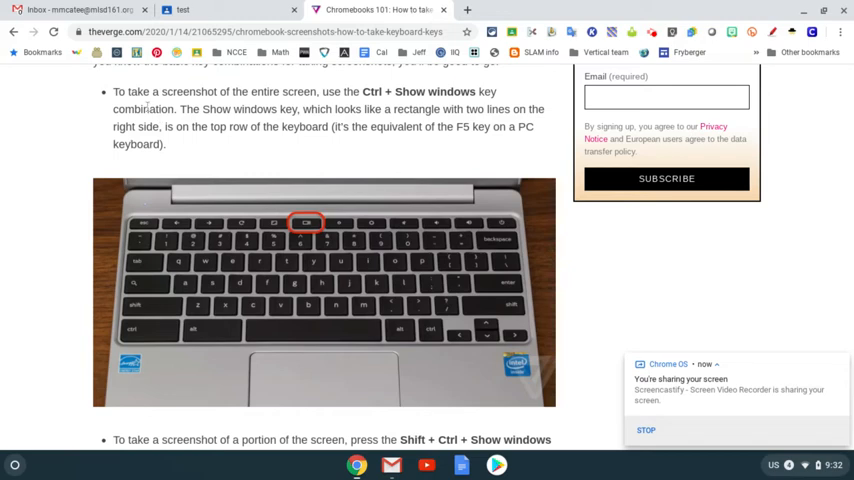
{"action": "mouse_move", "coordinate": [325, 107]}
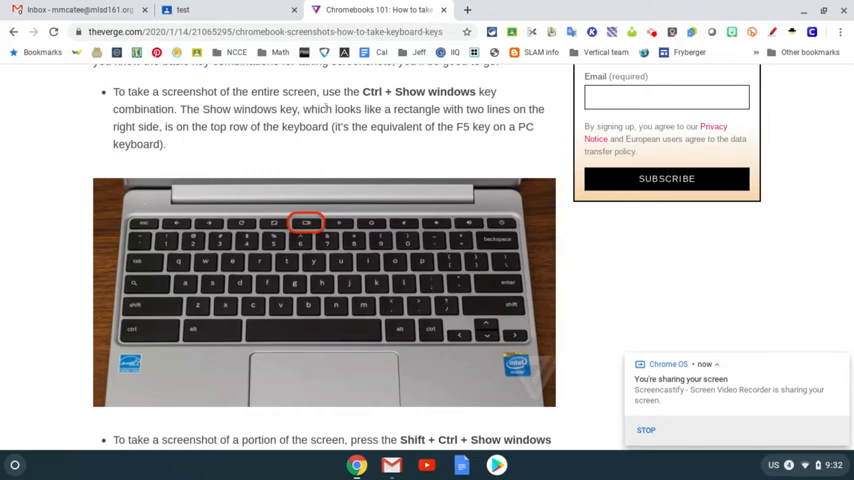
{"action": "mouse_move", "coordinate": [487, 107]}
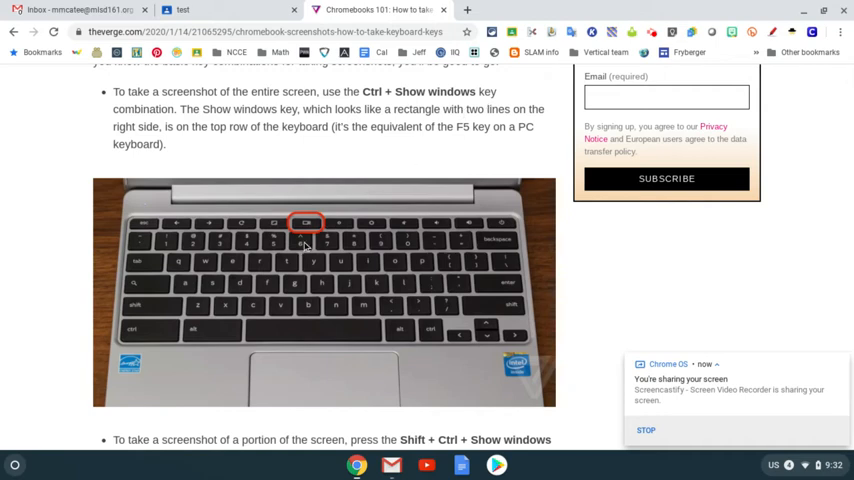
{"action": "mouse_move", "coordinate": [313, 233]}
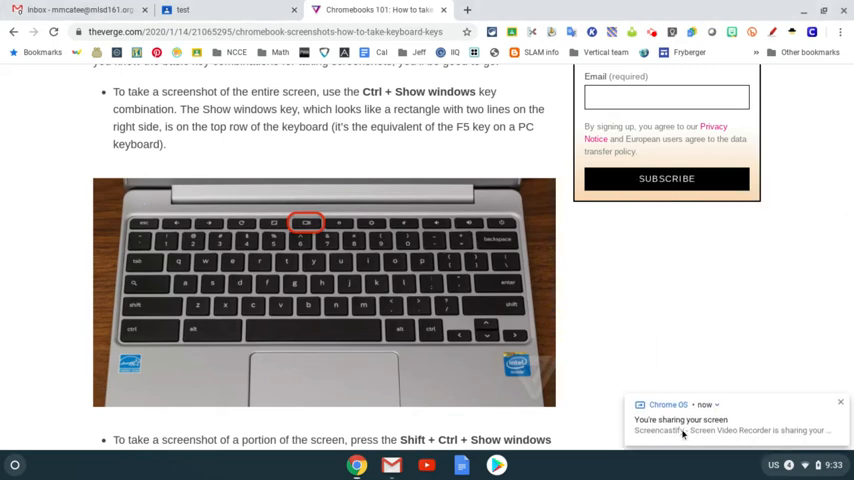
Step: Unsubmit the turned-in 'test' assignment and confirm, returning it to Assigned
{"action": "left_click", "coordinate": [182, 9]}
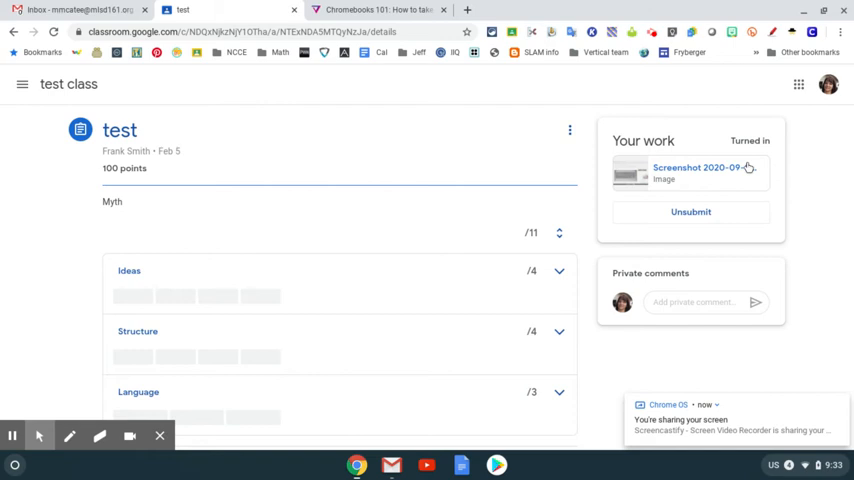
{"action": "left_click", "coordinate": [690, 212]}
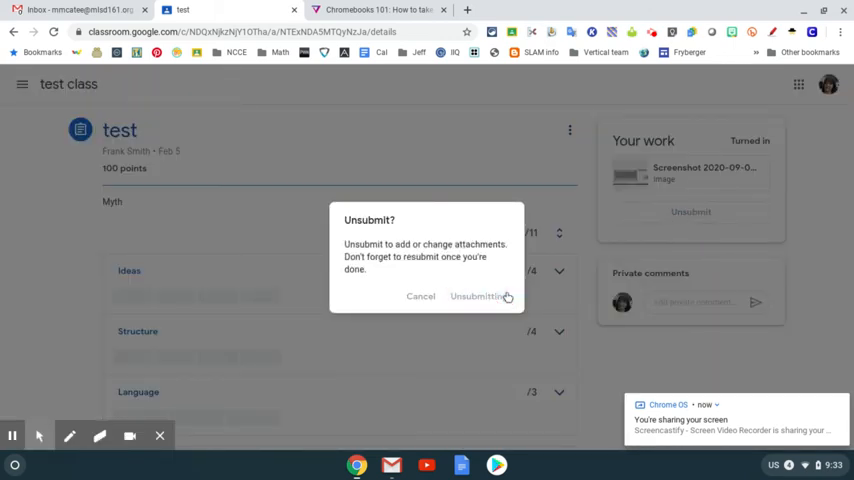
{"action": "left_click", "coordinate": [478, 296]}
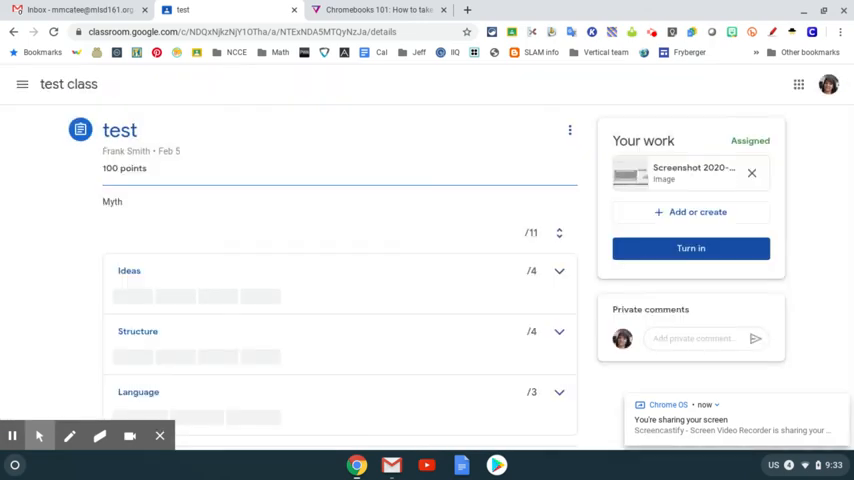
{"action": "mouse_move", "coordinate": [687, 212]}
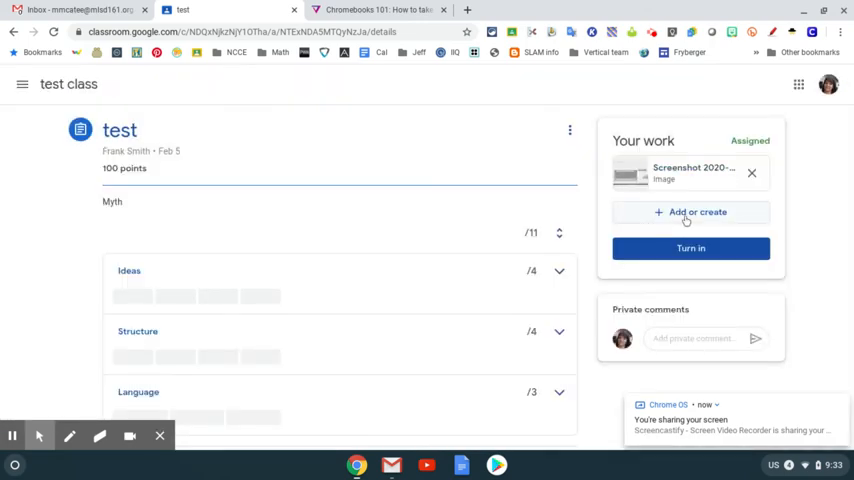
Step: Open the Google Drive file picker from Add or create in Your work
{"action": "left_click", "coordinate": [690, 212]}
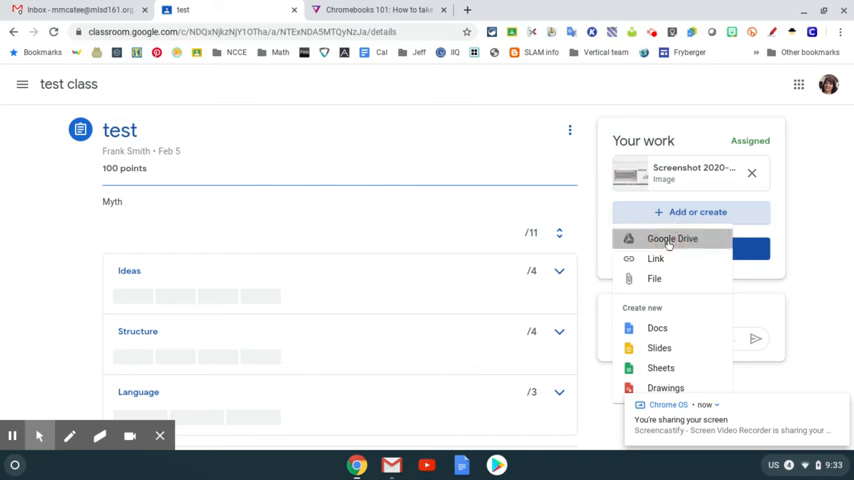
{"action": "left_click", "coordinate": [672, 238]}
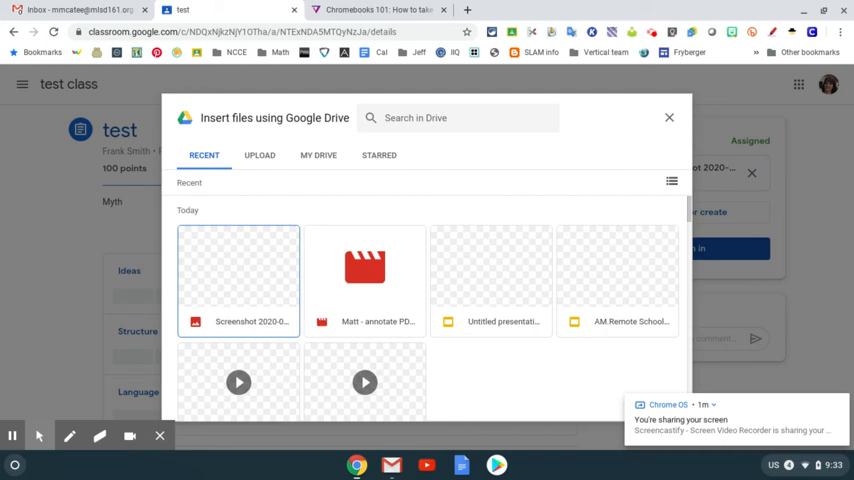
Step: Insert the recent screenshot from Drive into the 'test' assignment's Your work
{"action": "left_click", "coordinate": [238, 270]}
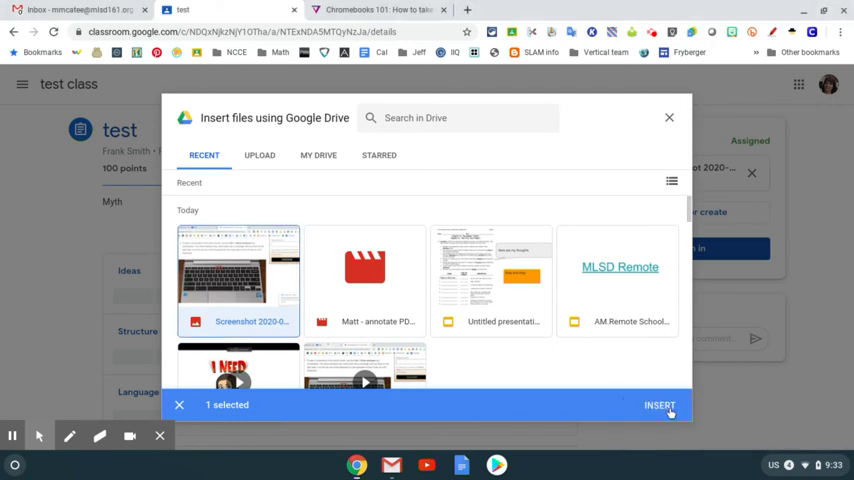
{"action": "left_click", "coordinate": [659, 405]}
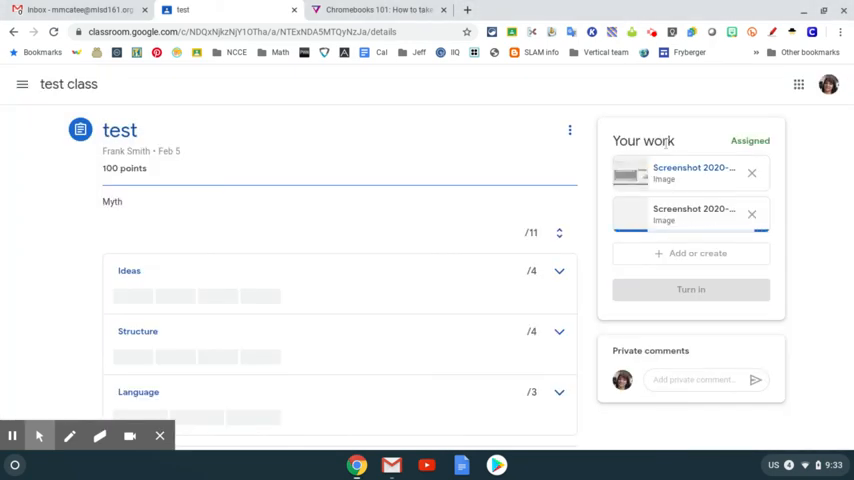